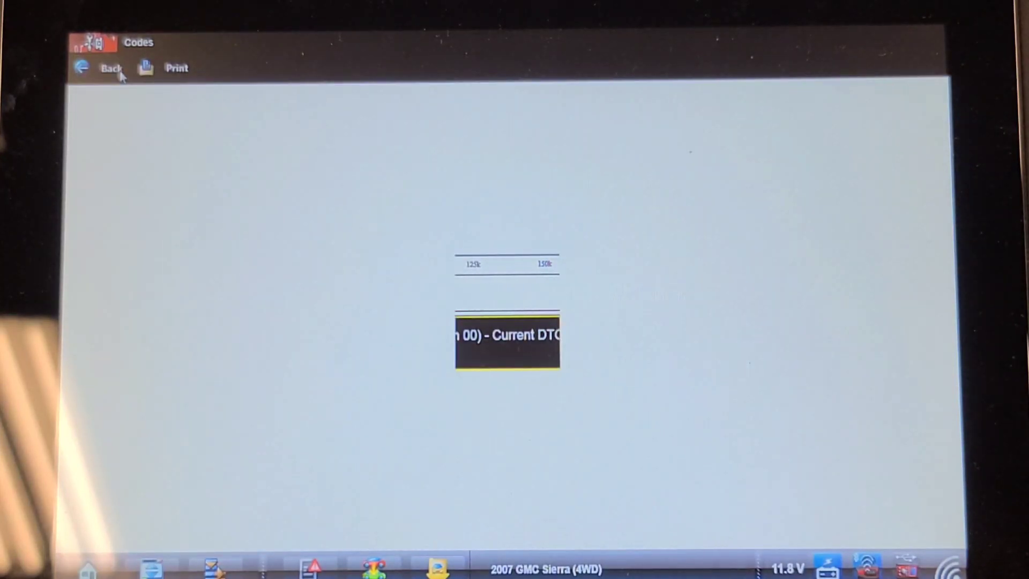
- Exit the Sierra's trouble codes report to reach the live ABS wheel speed graphs
{"action": "left_click", "coordinate": [109, 68]}
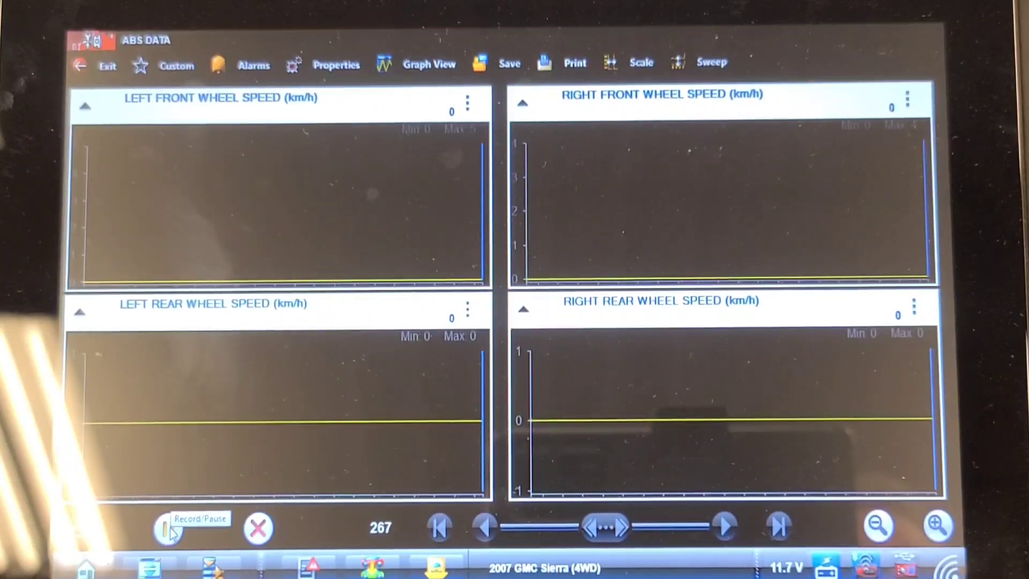
- Pause the live ABS wheel speed recording after the rear wheels return to zero
{"action": "left_click", "coordinate": [161, 527]}
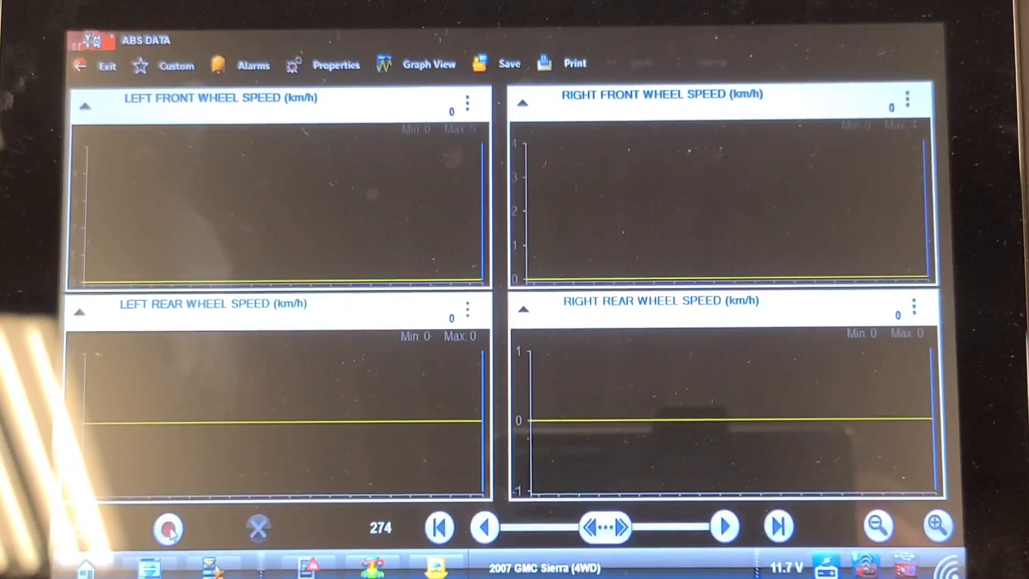
{"action": "mouse_move", "coordinate": [169, 527]}
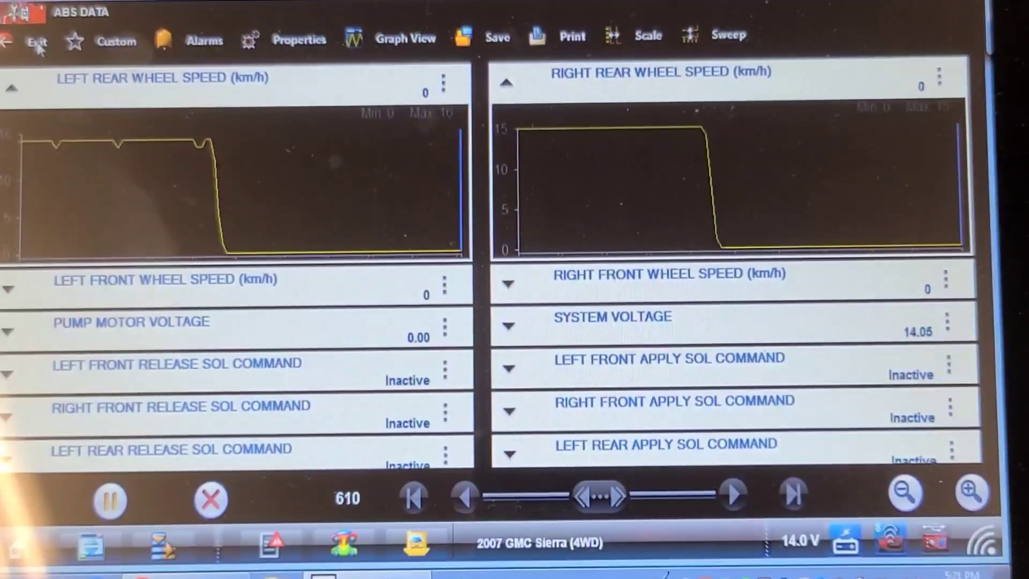
- Exit live data and review the ABS history code C0050 report
{"action": "left_click", "coordinate": [35, 36]}
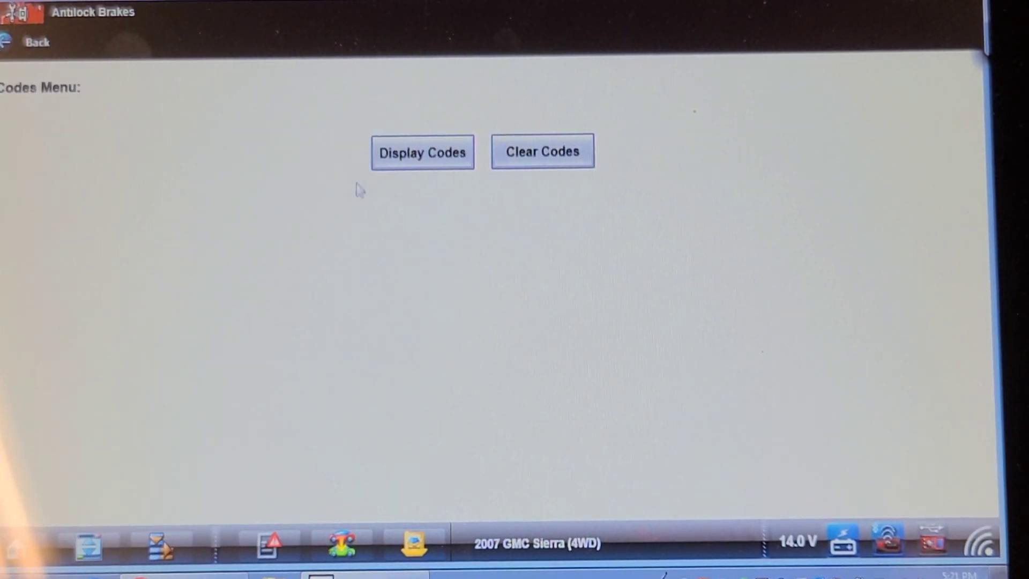
{"action": "left_click", "coordinate": [422, 151]}
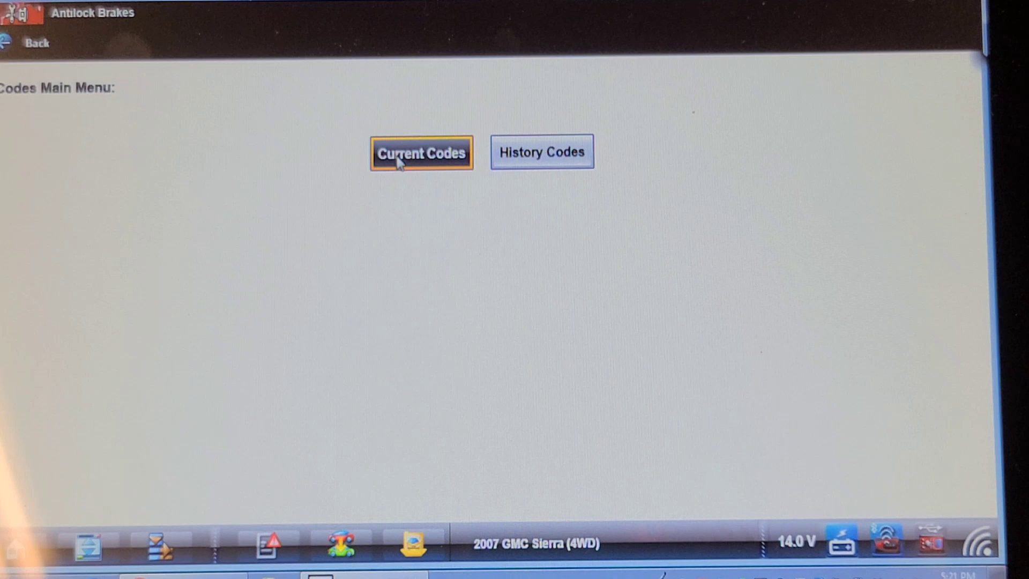
{"action": "left_click", "coordinate": [421, 152]}
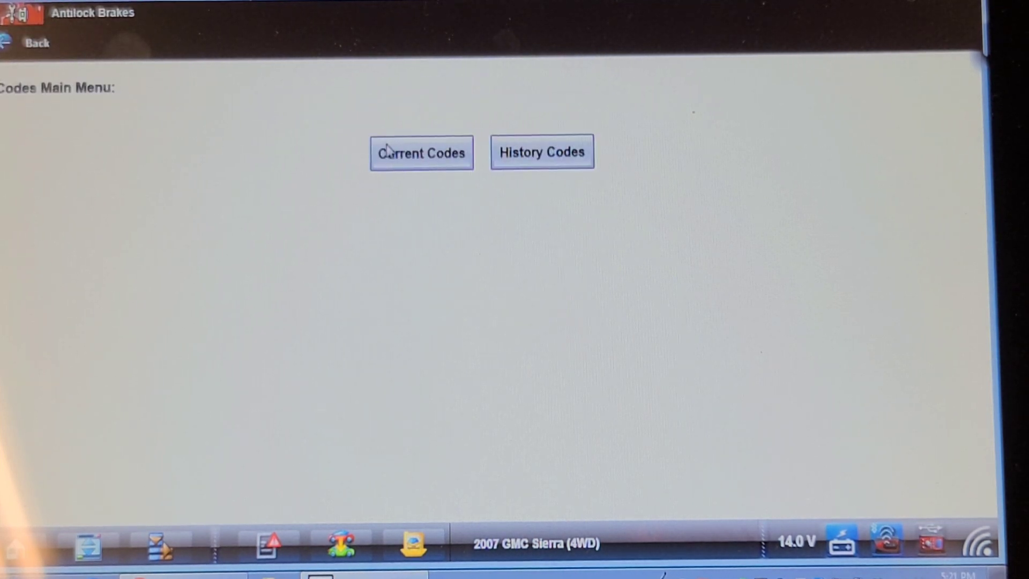
{"action": "left_click", "coordinate": [541, 152]}
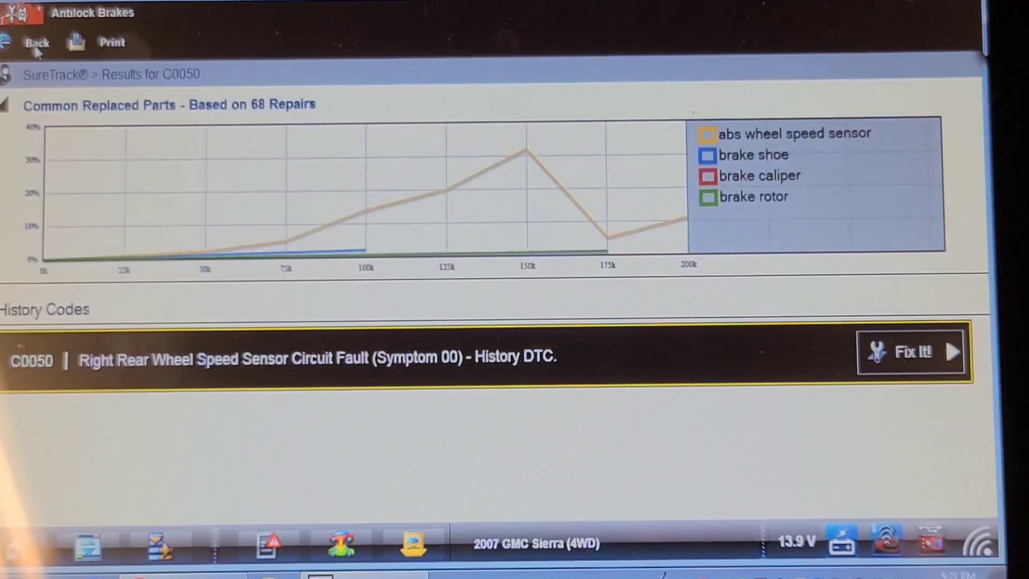
{"action": "left_click", "coordinate": [35, 41]}
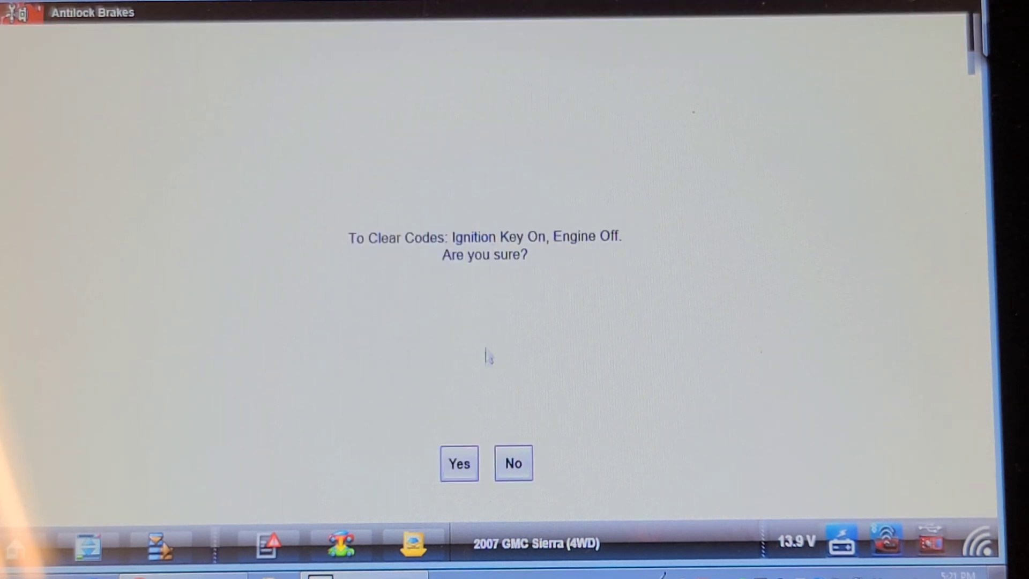
- Clear the ABS codes, acknowledge success, and go back to the main menu
{"action": "left_click", "coordinate": [459, 463]}
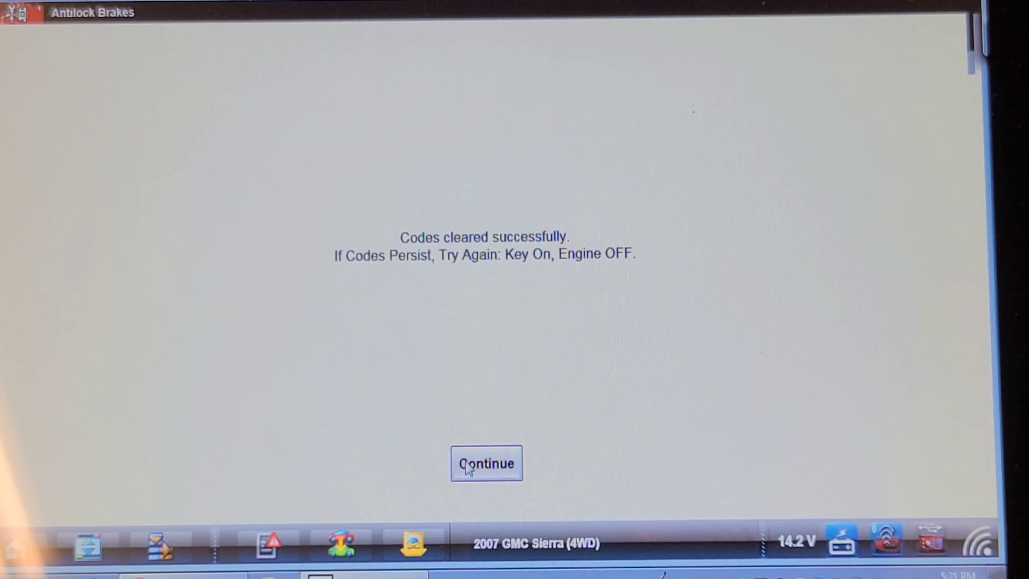
{"action": "left_click", "coordinate": [486, 463]}
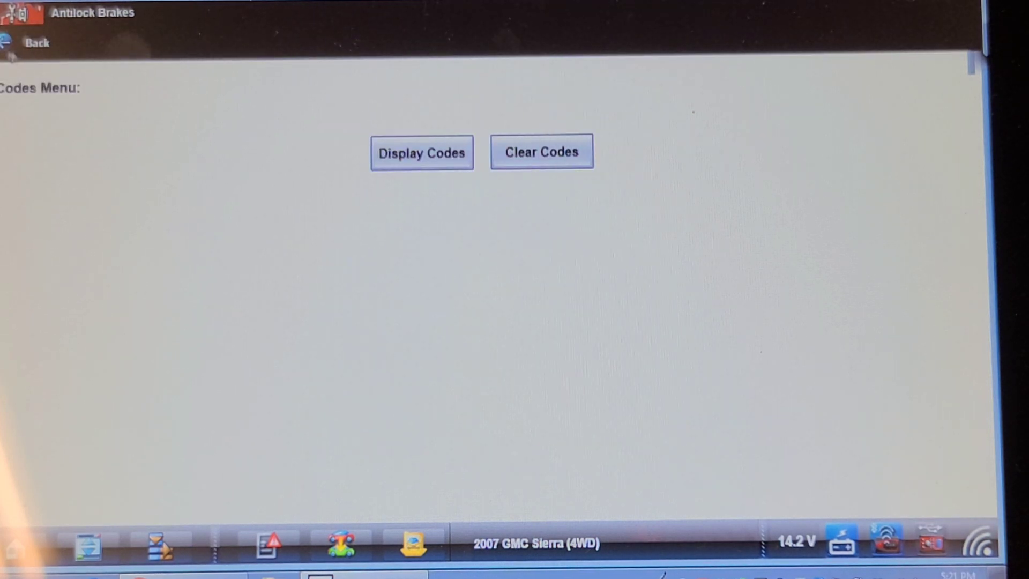
{"action": "left_click", "coordinate": [37, 43]}
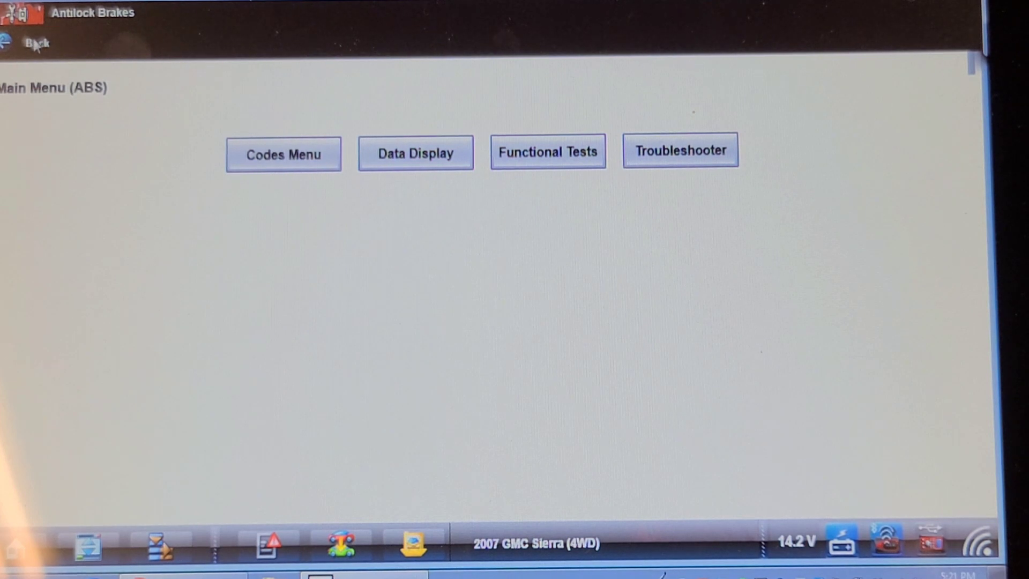